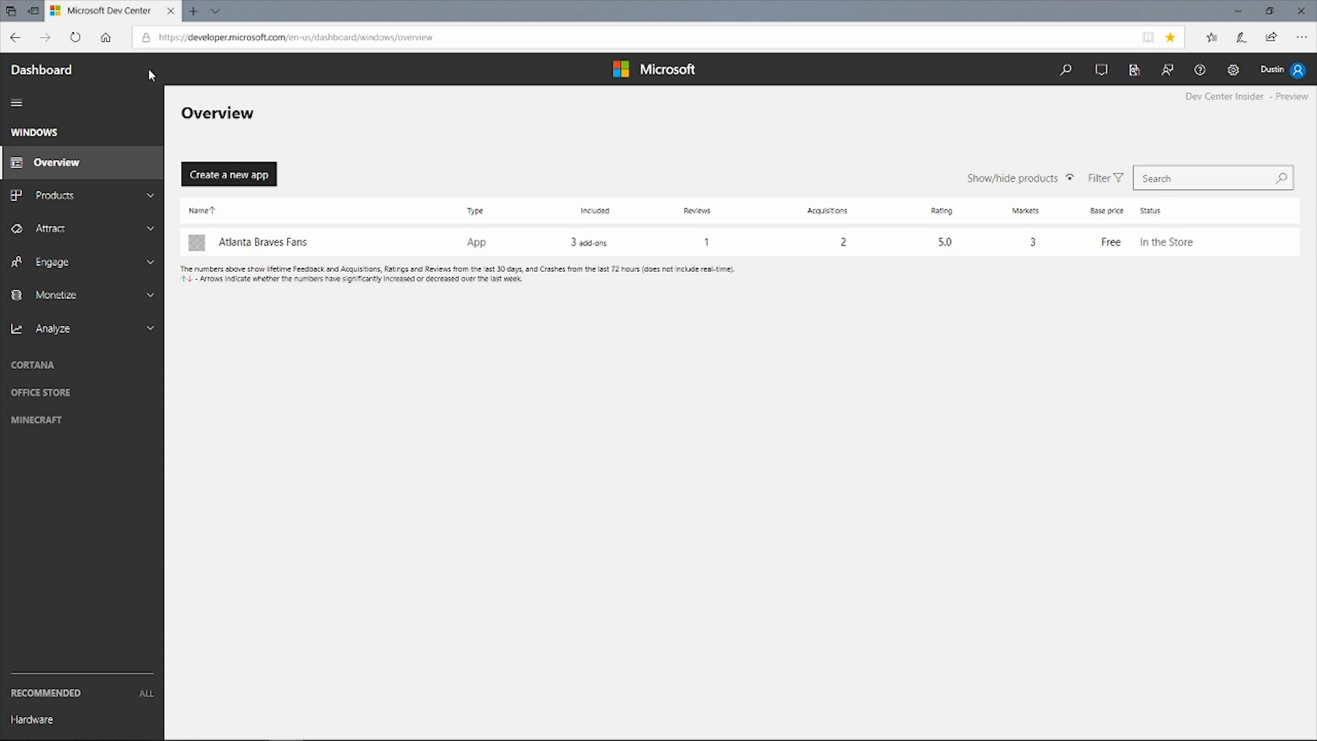
mouse_move(159, 70)
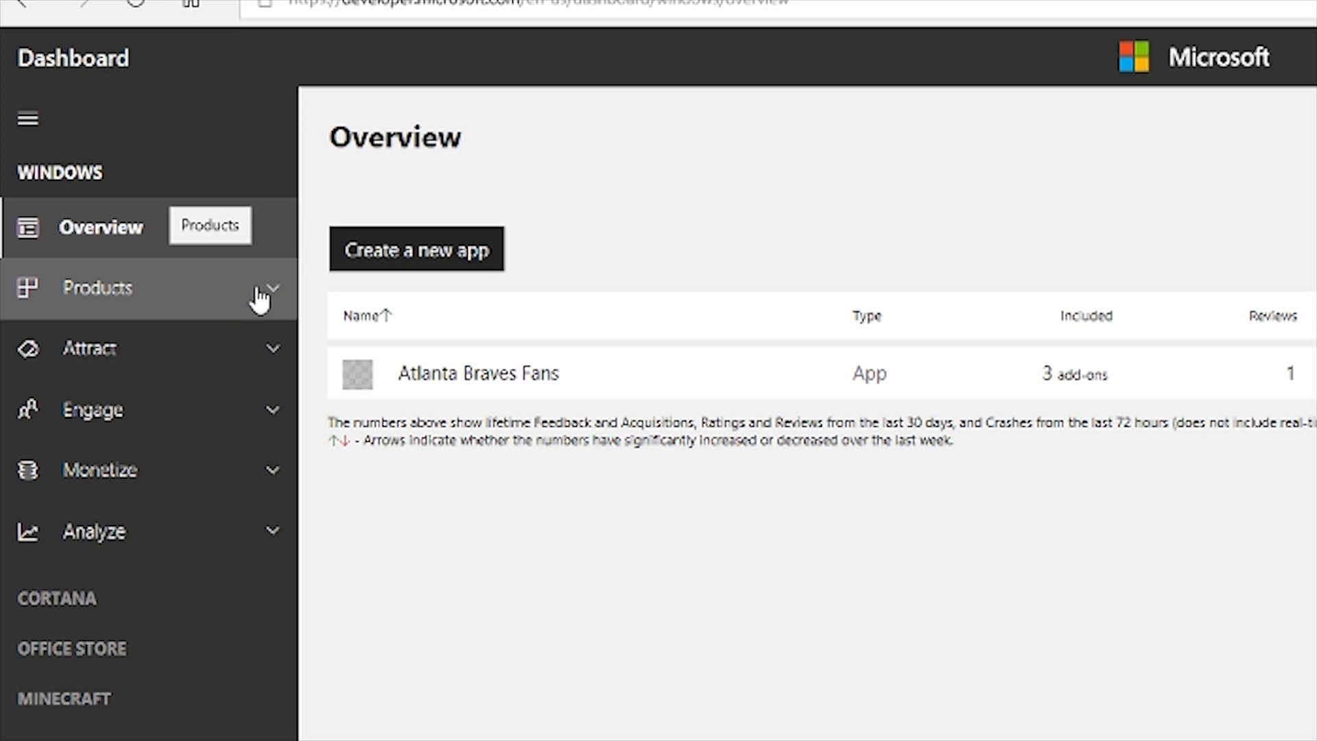
mouse_move(265, 301)
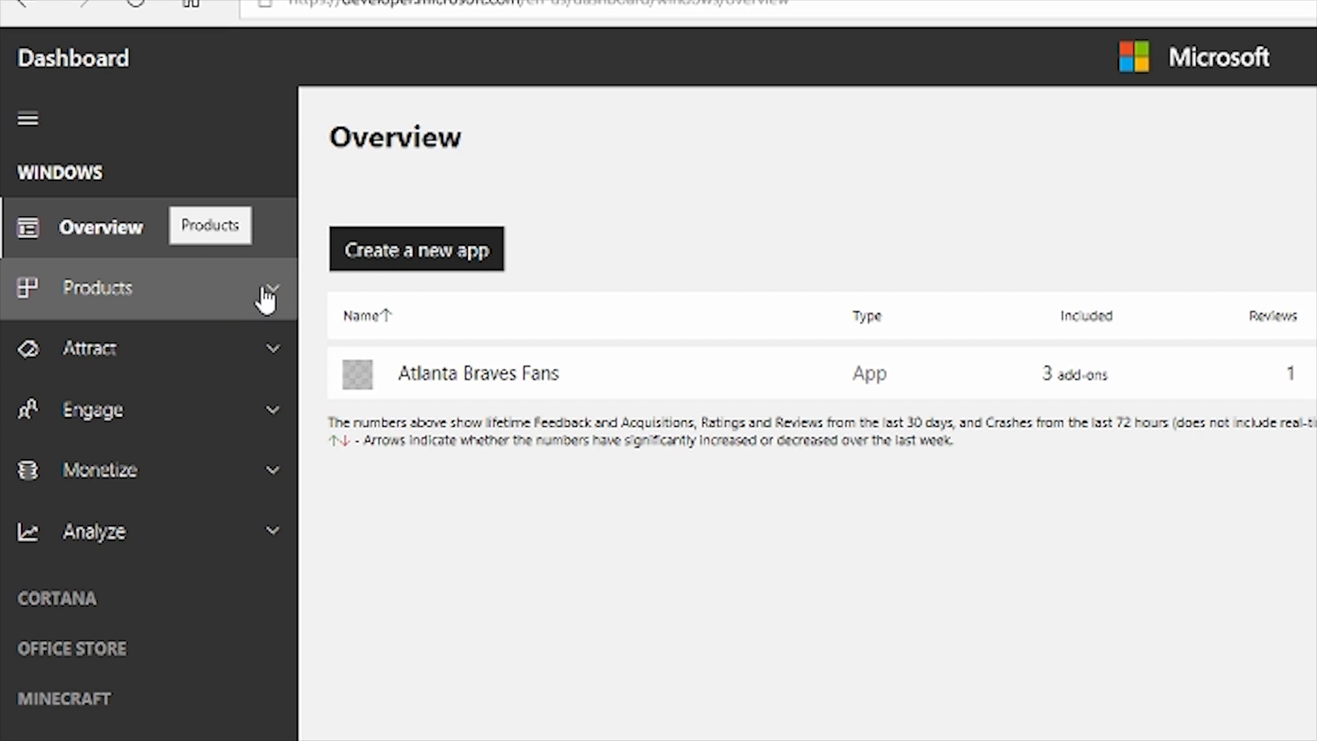
mouse_move(263, 328)
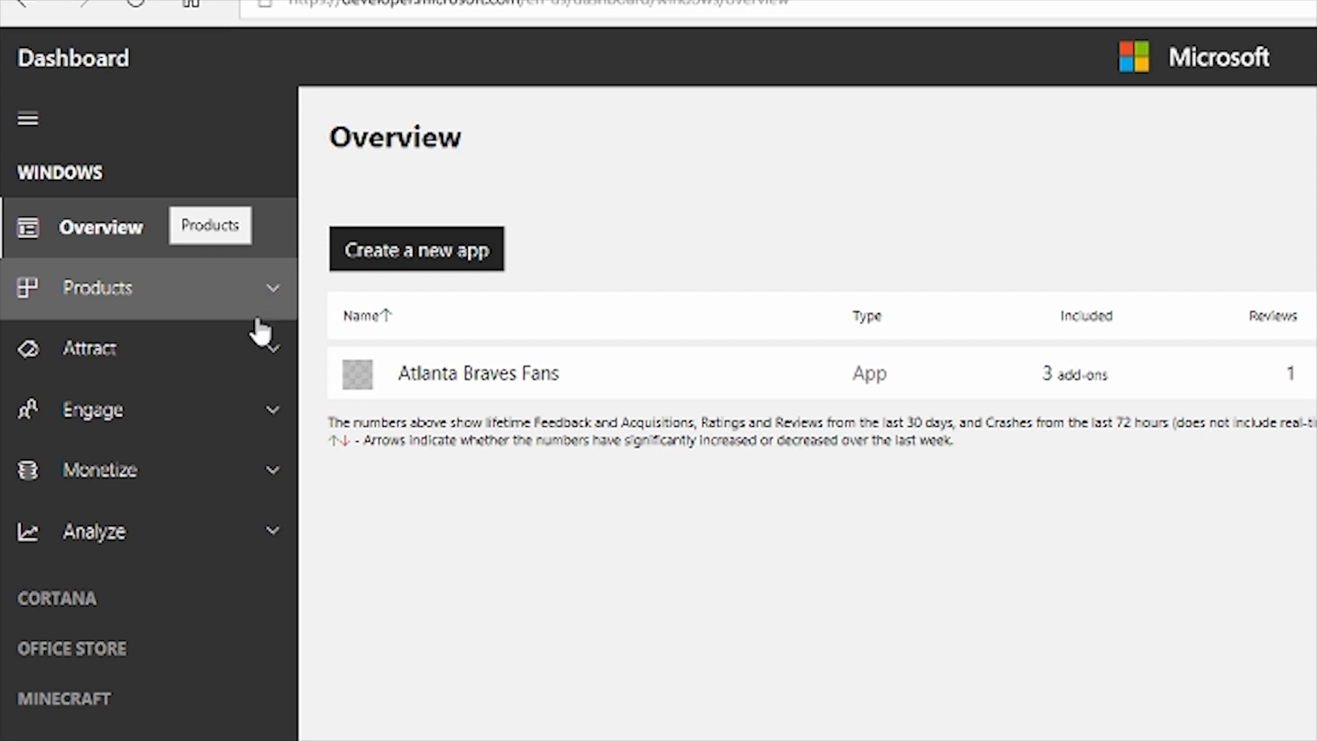
mouse_move(248, 411)
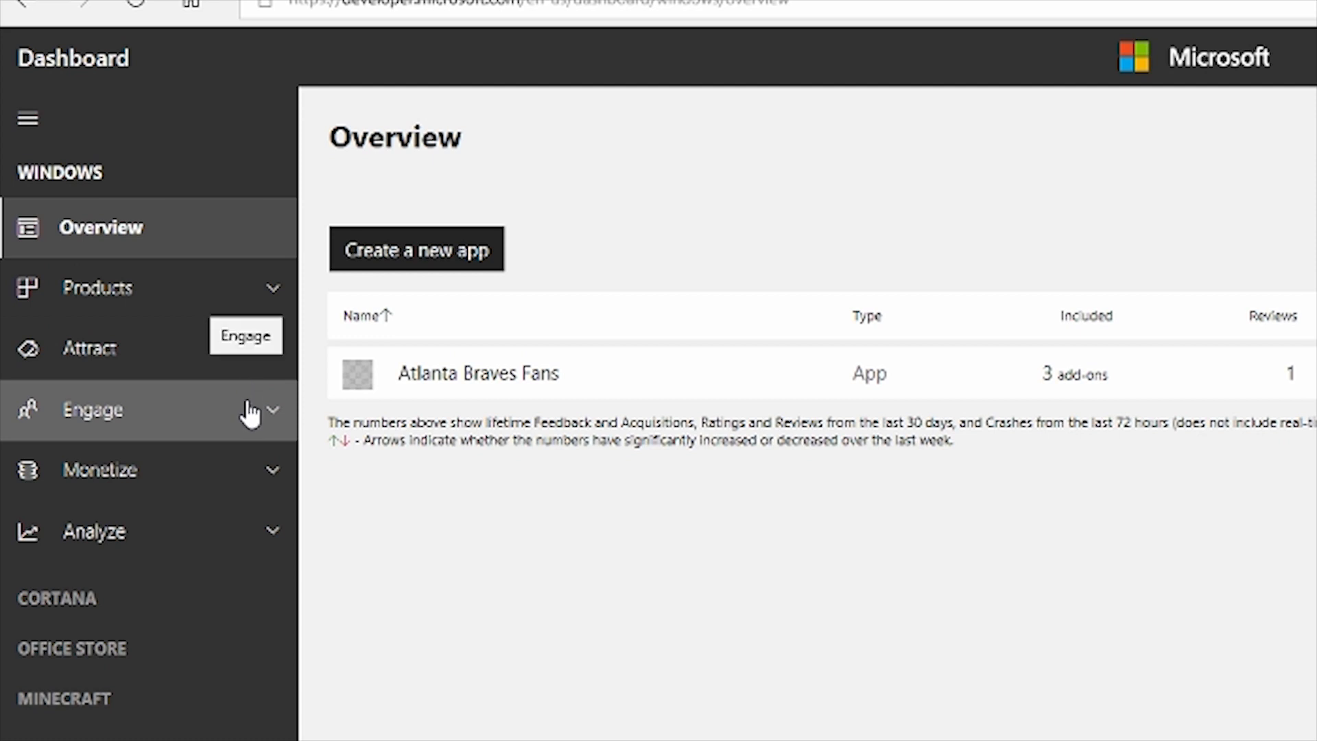
mouse_move(218, 530)
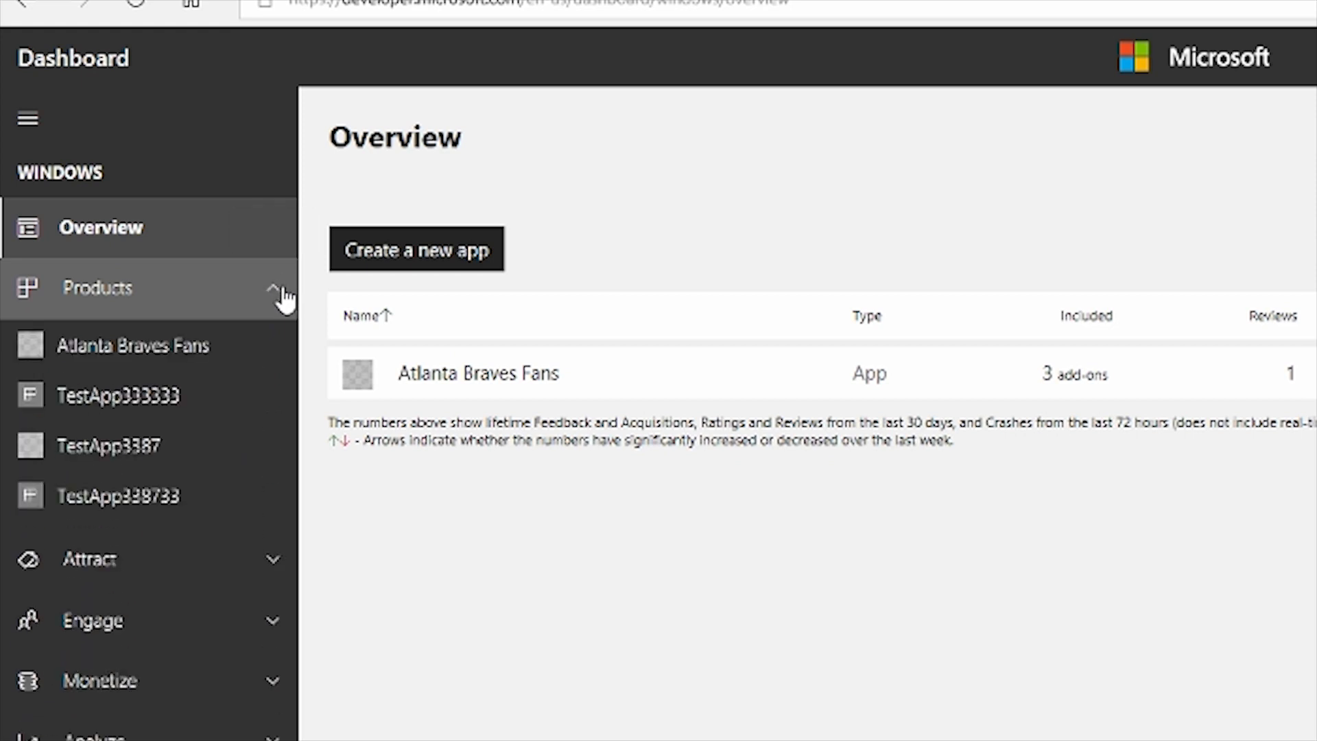
mouse_move(221, 445)
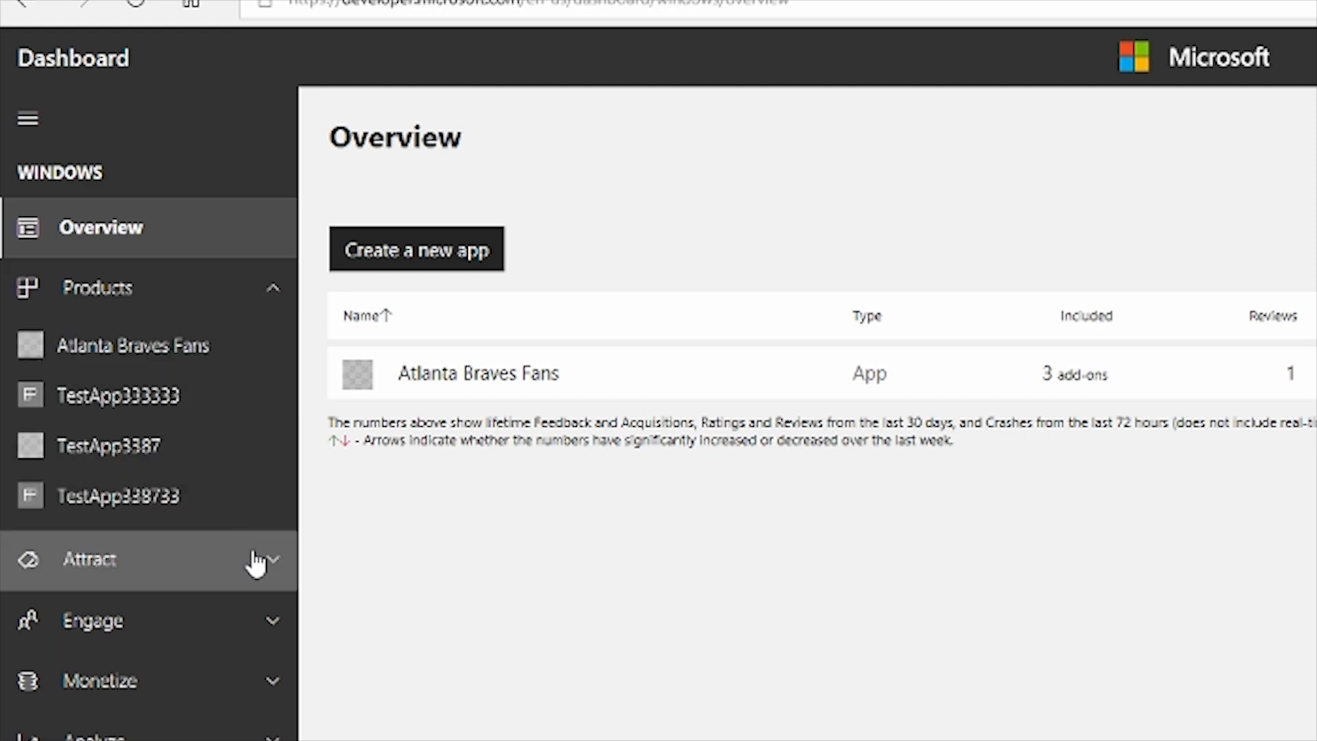
Expand Attract, Monetize and Analyze in the left navigation, scrolling to reach each section
click(89, 560)
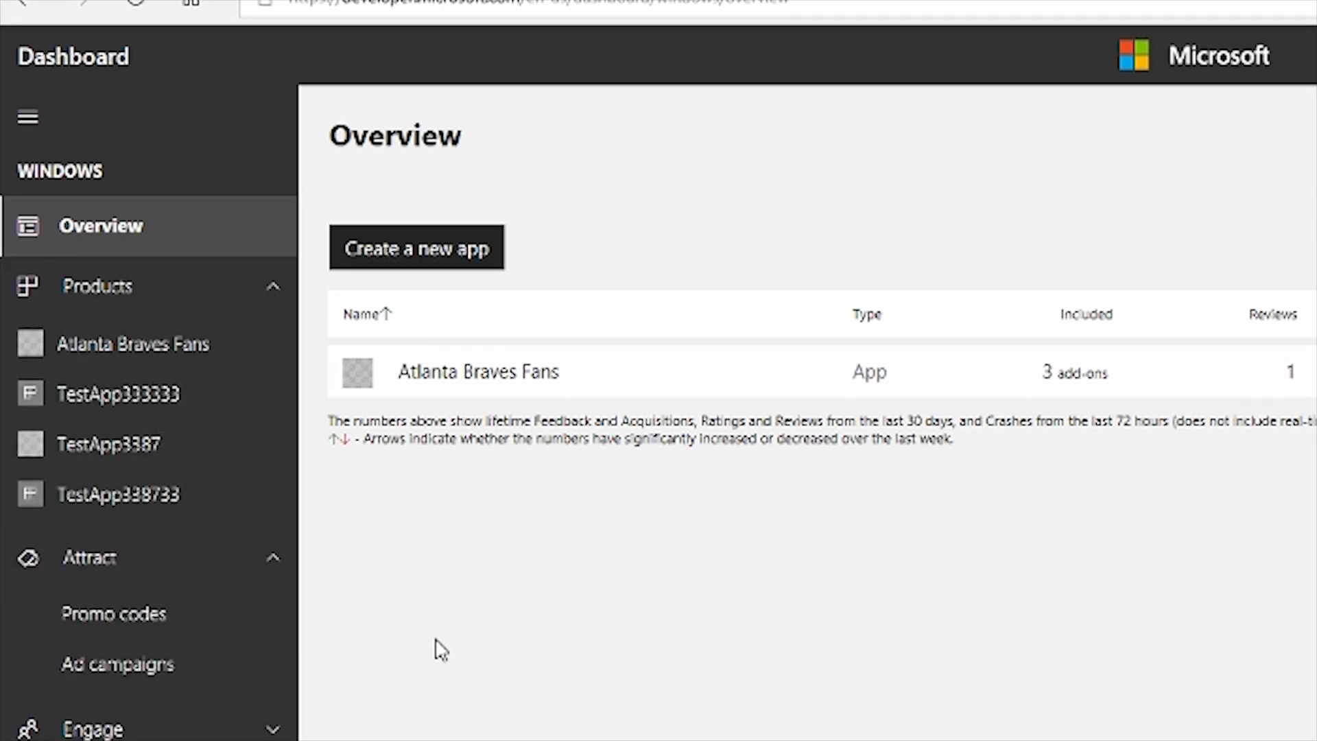
scroll(down, 3)
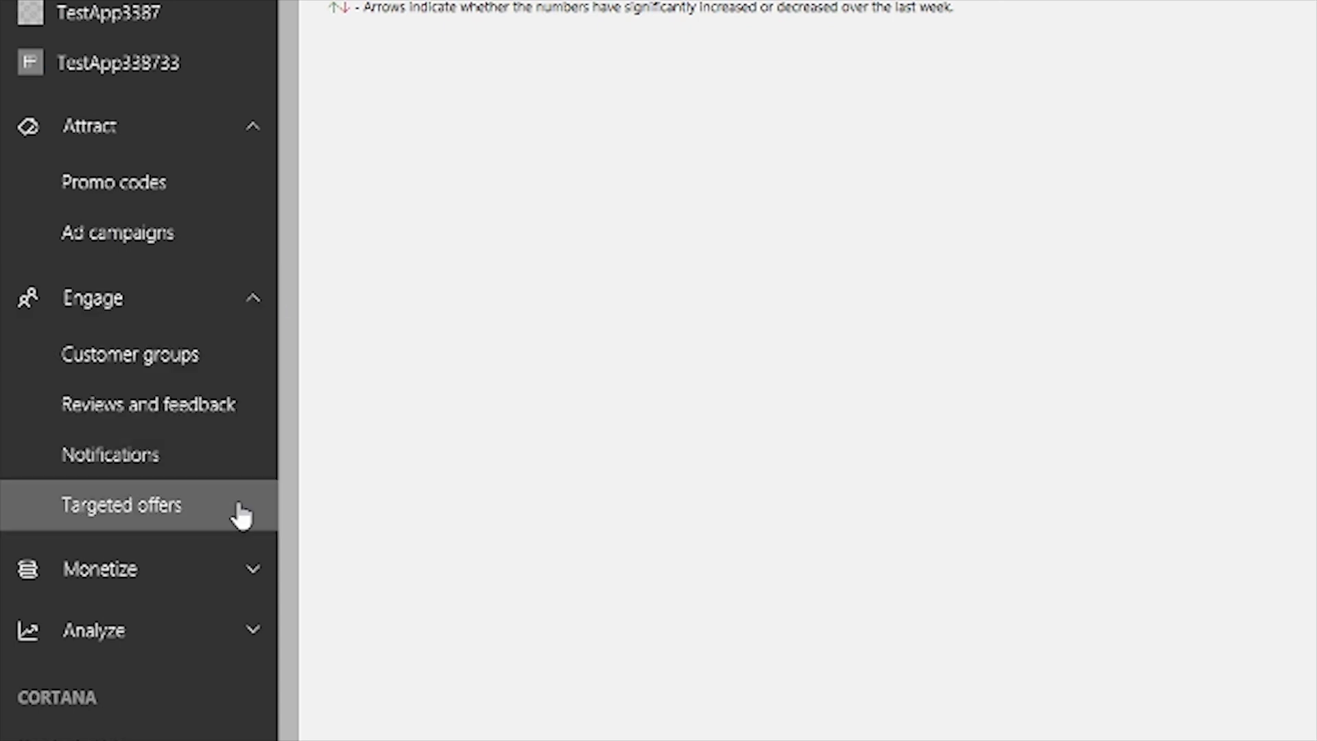
mouse_move(244, 542)
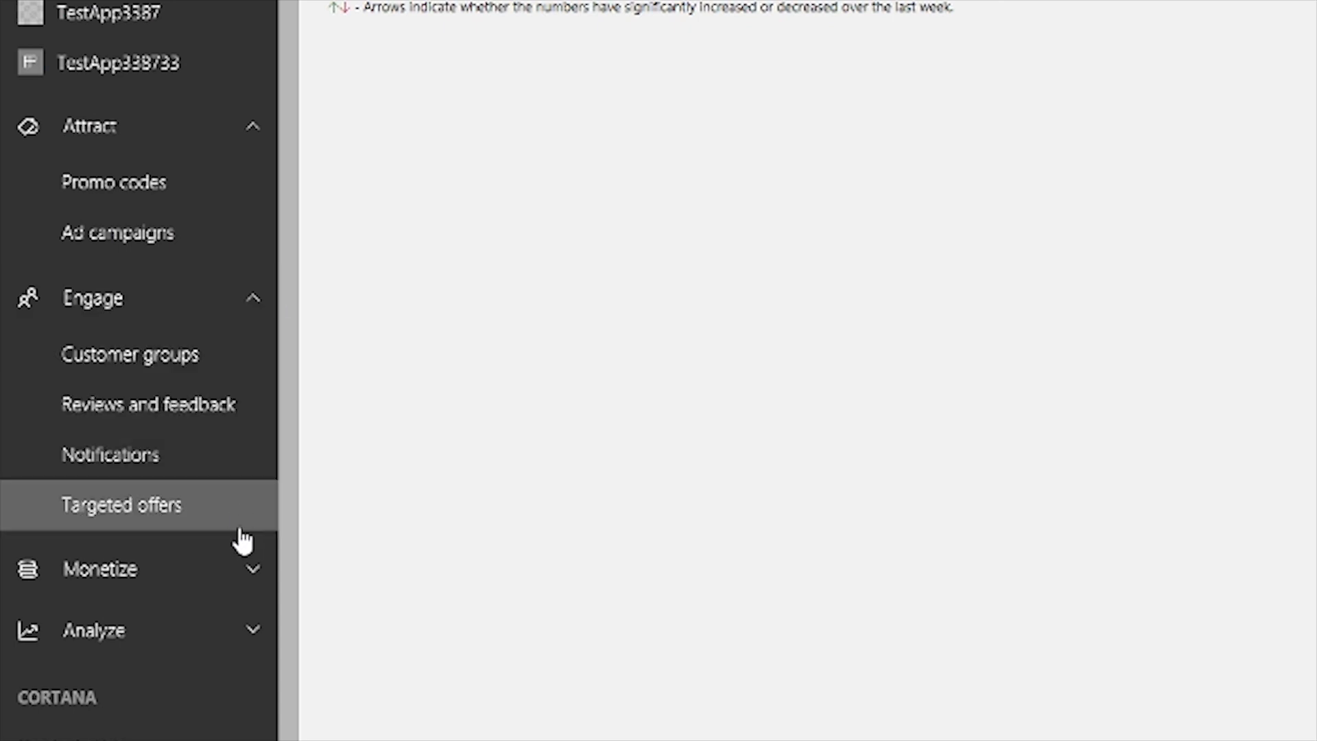
click(99, 568)
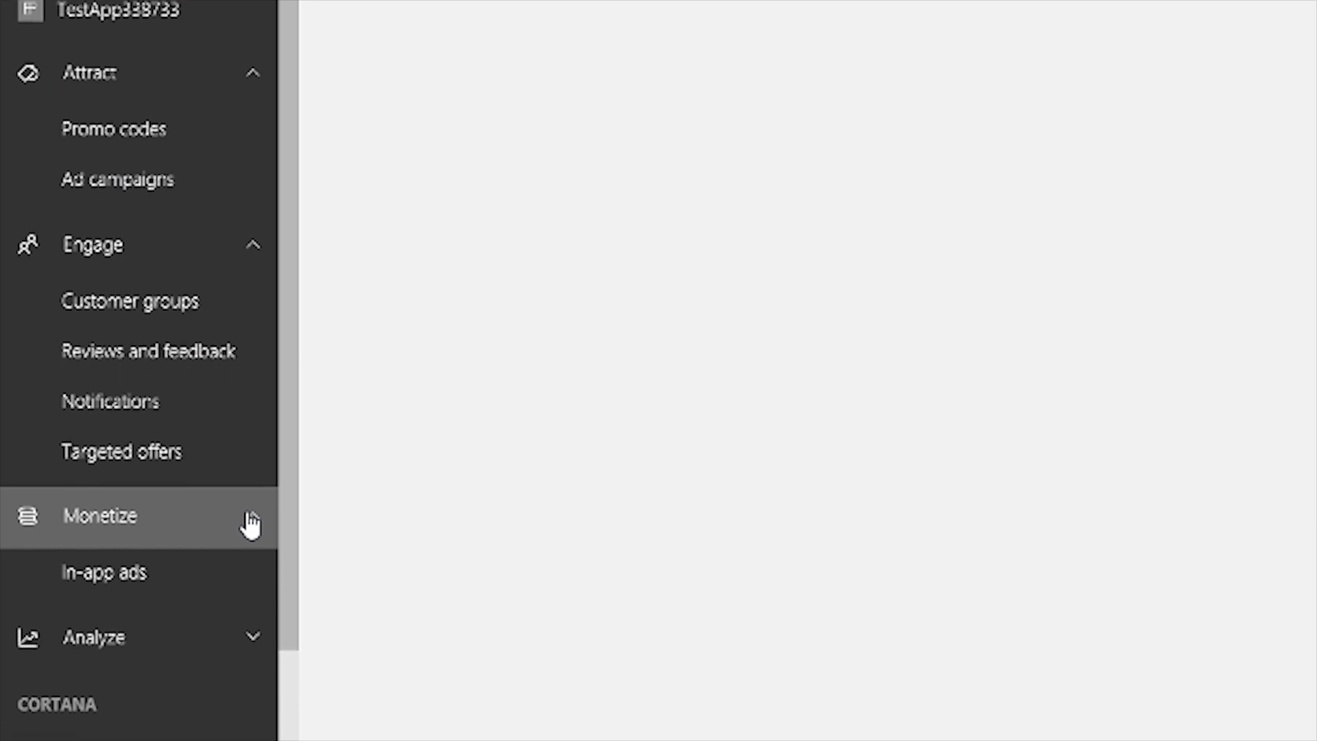
scroll(down, 3)
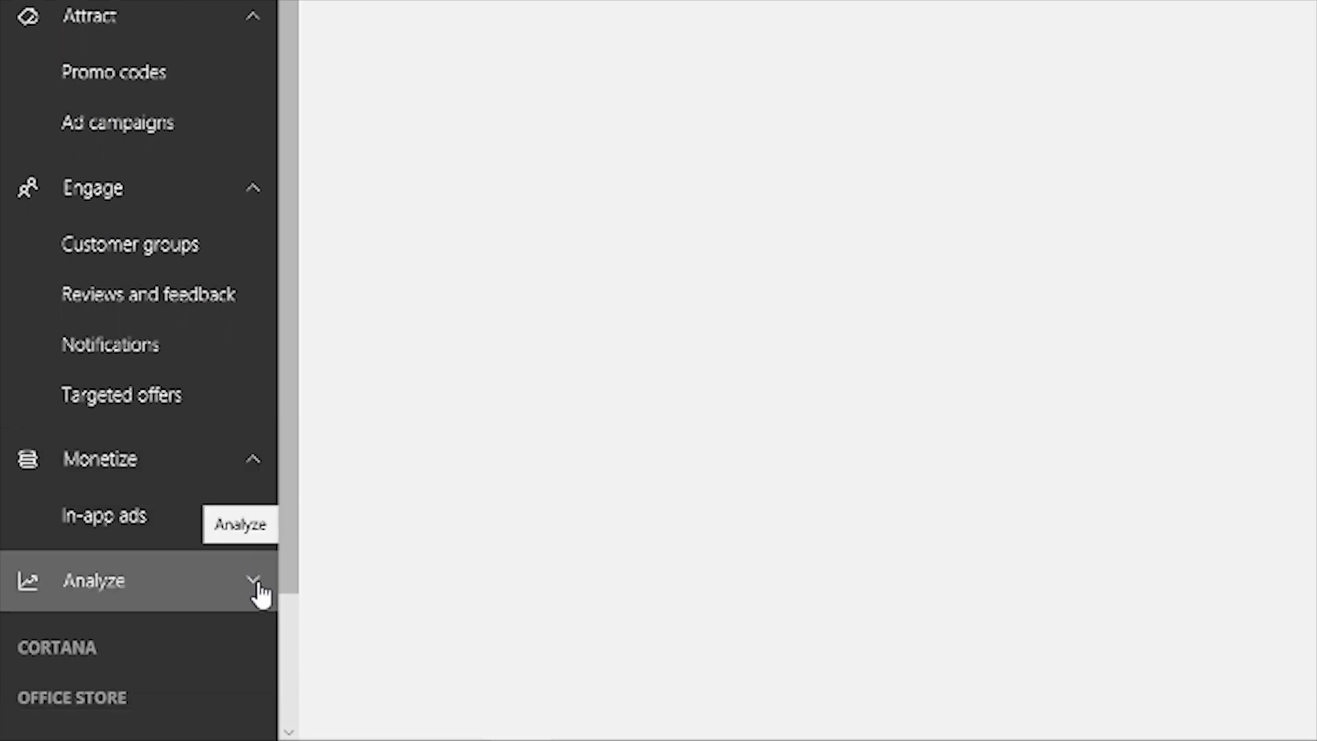
click(95, 581)
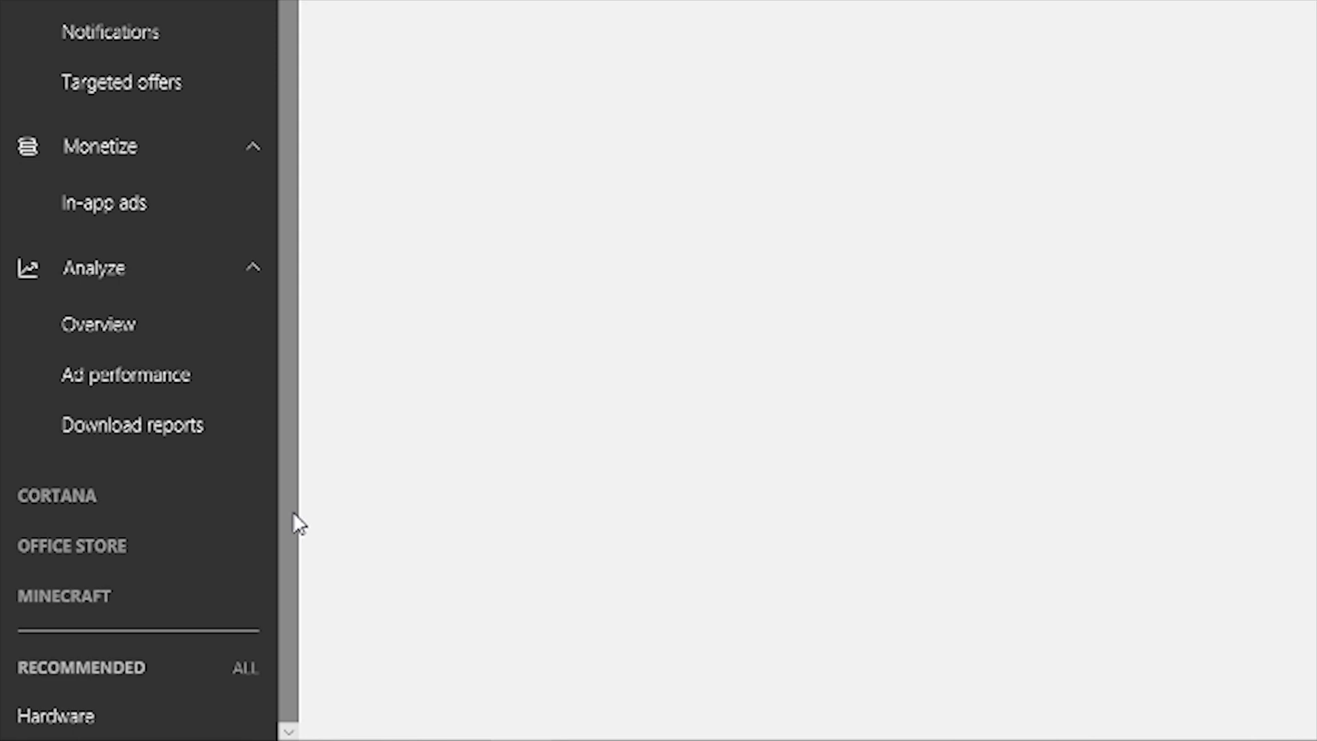
mouse_move(98, 325)
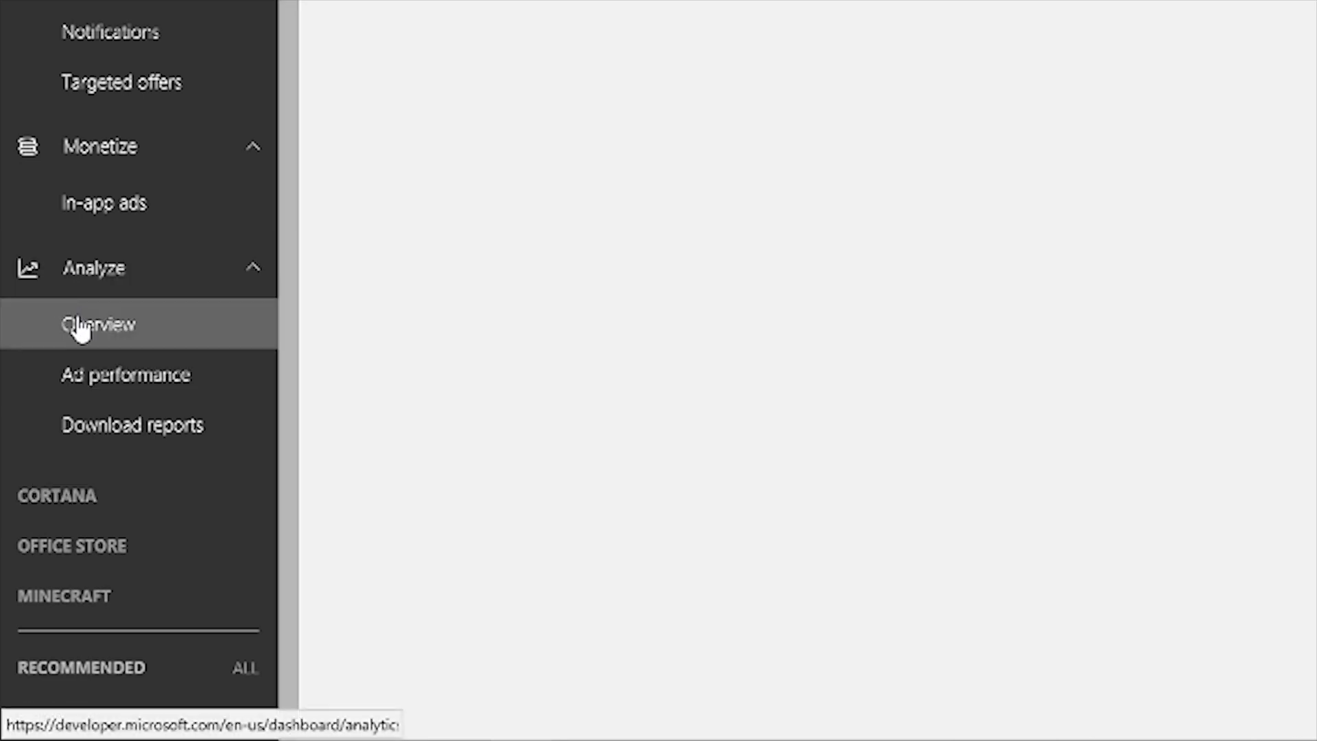
Return to Overview, showing the app table with 2 acquisitions, 5.0 rating and In the Store status
click(97, 324)
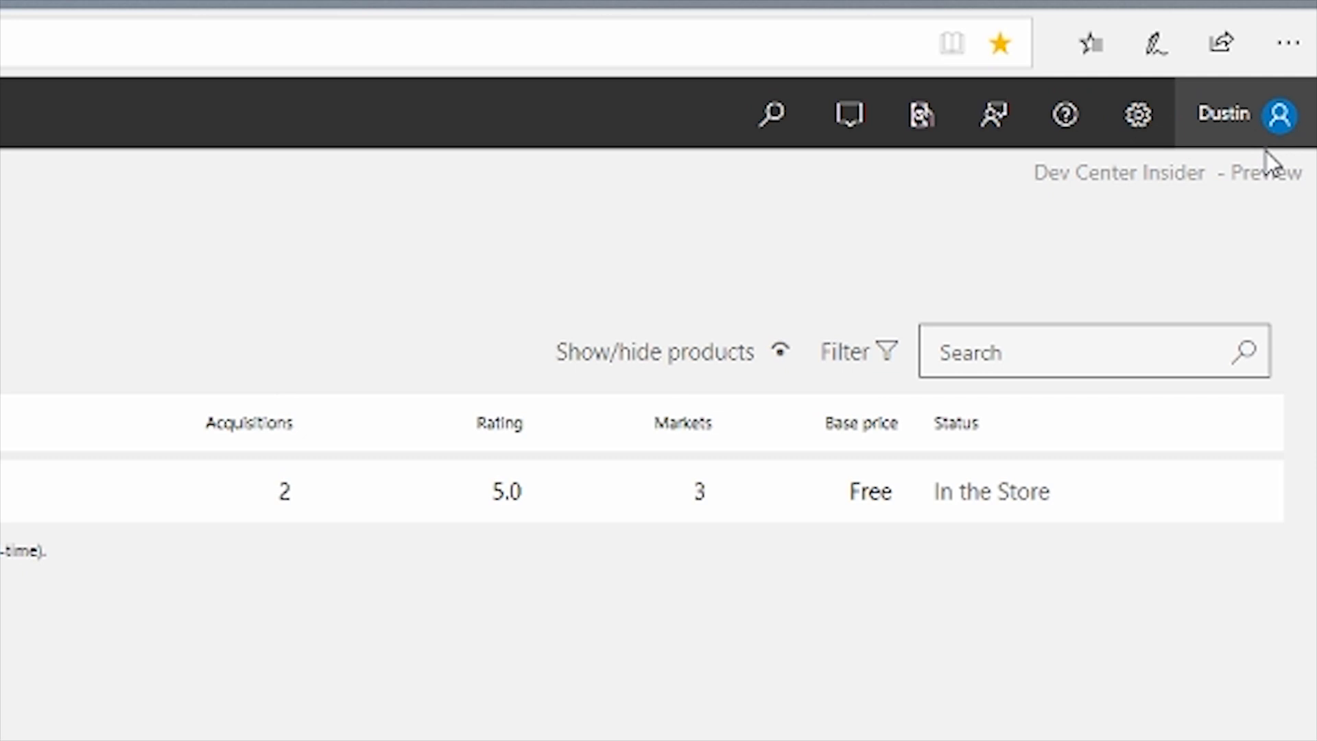
click(1137, 115)
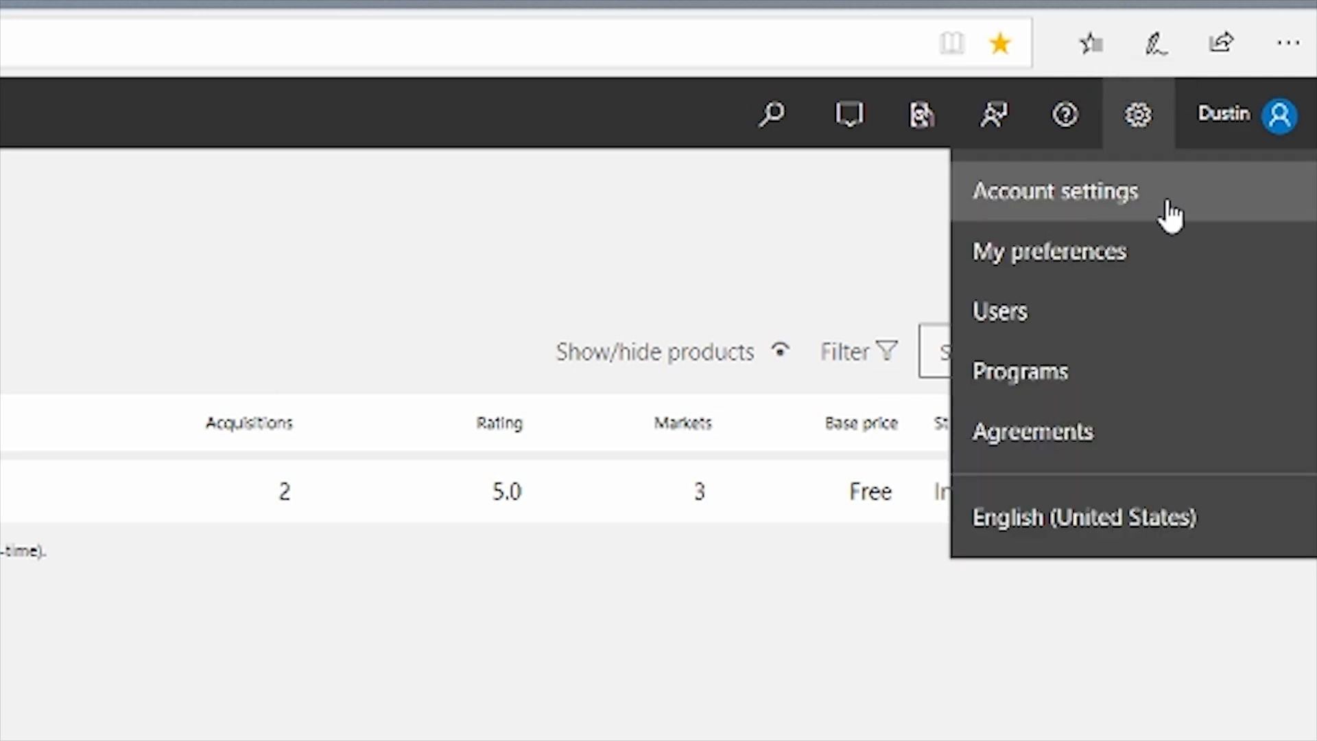
mouse_move(1163, 251)
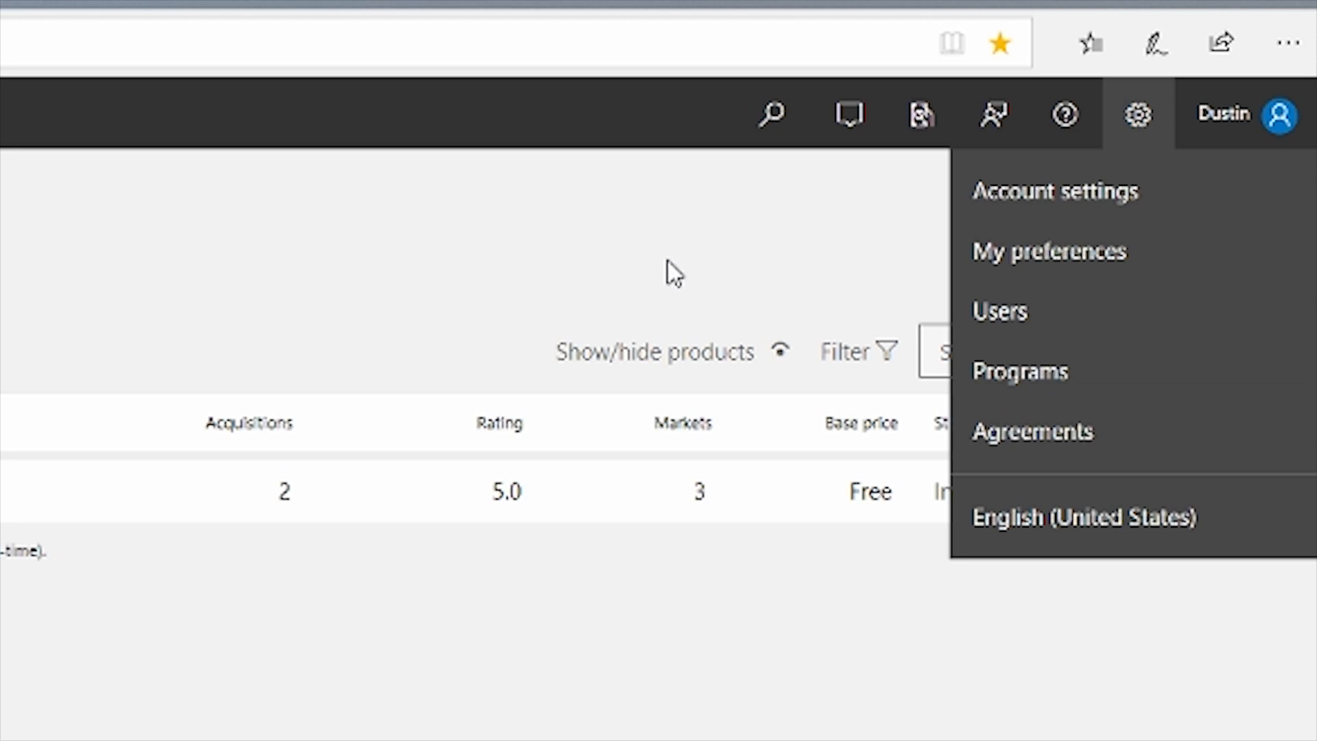
mouse_move(680, 269)
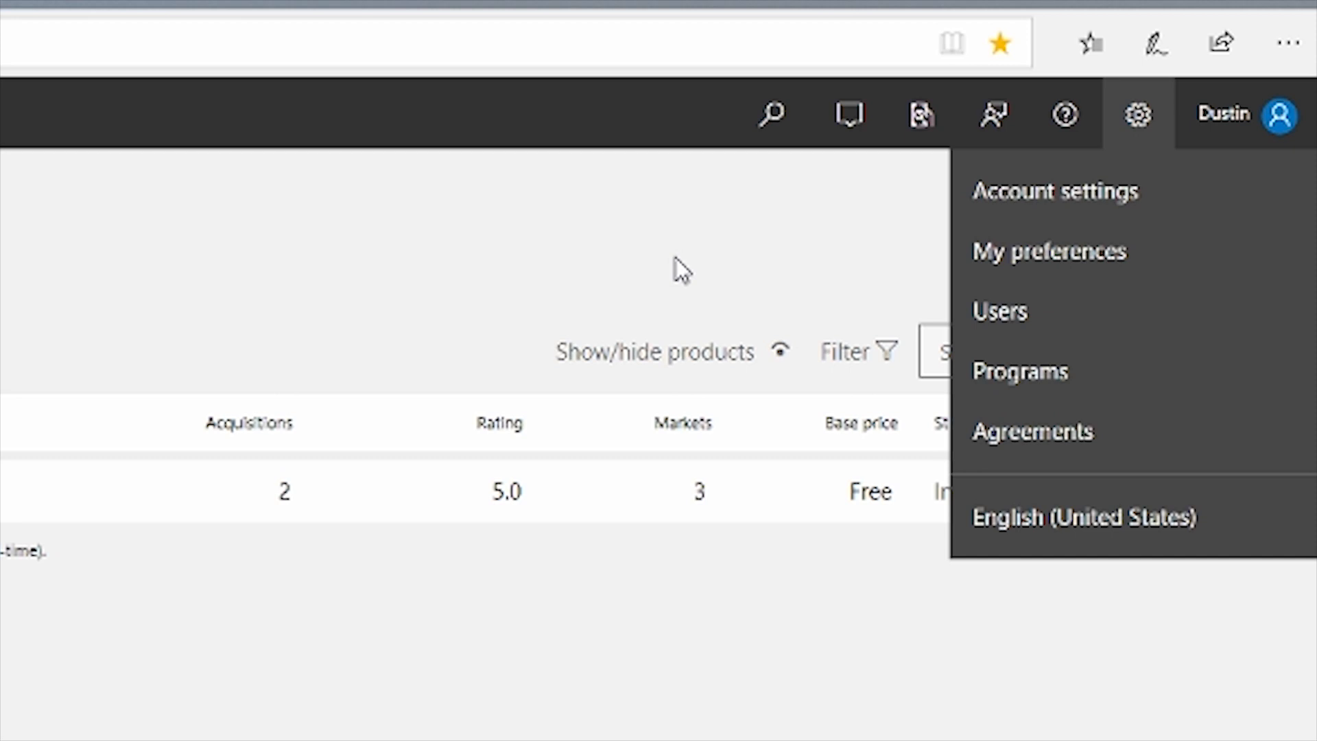
mouse_move(1049, 252)
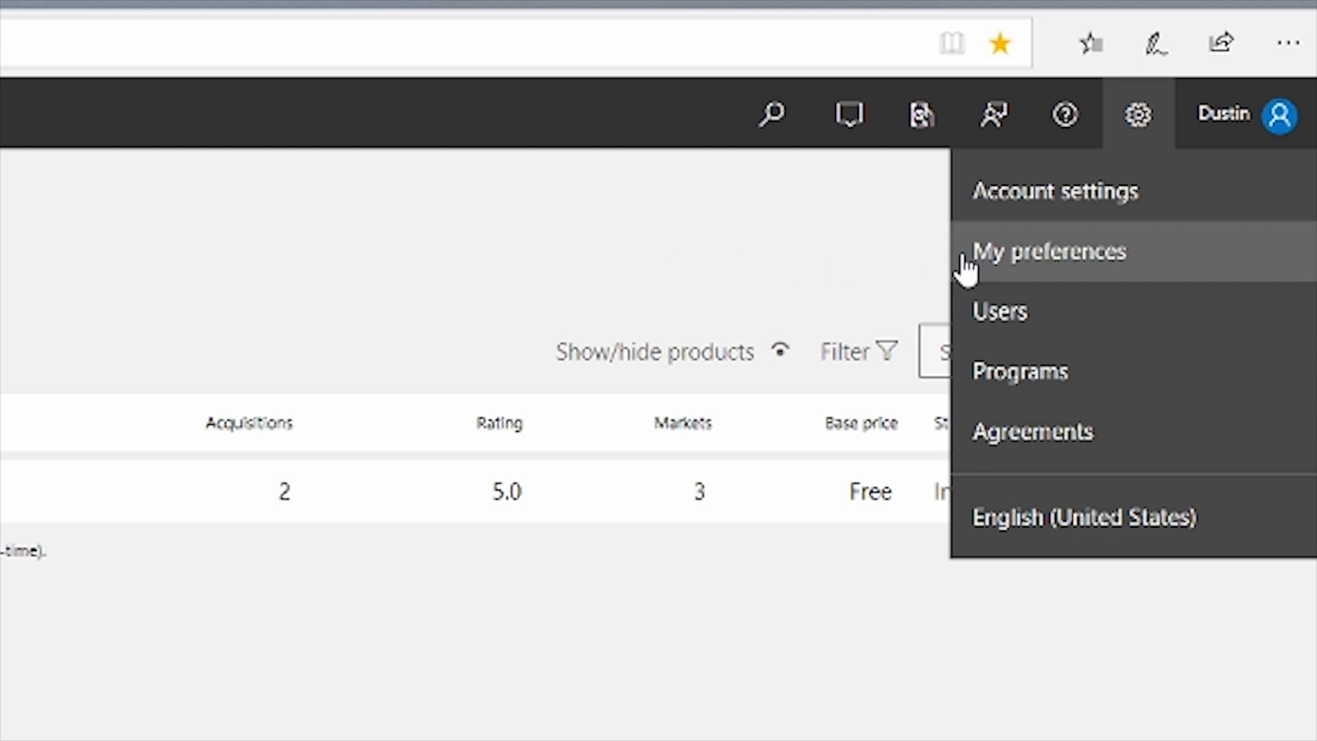
mouse_move(1189, 268)
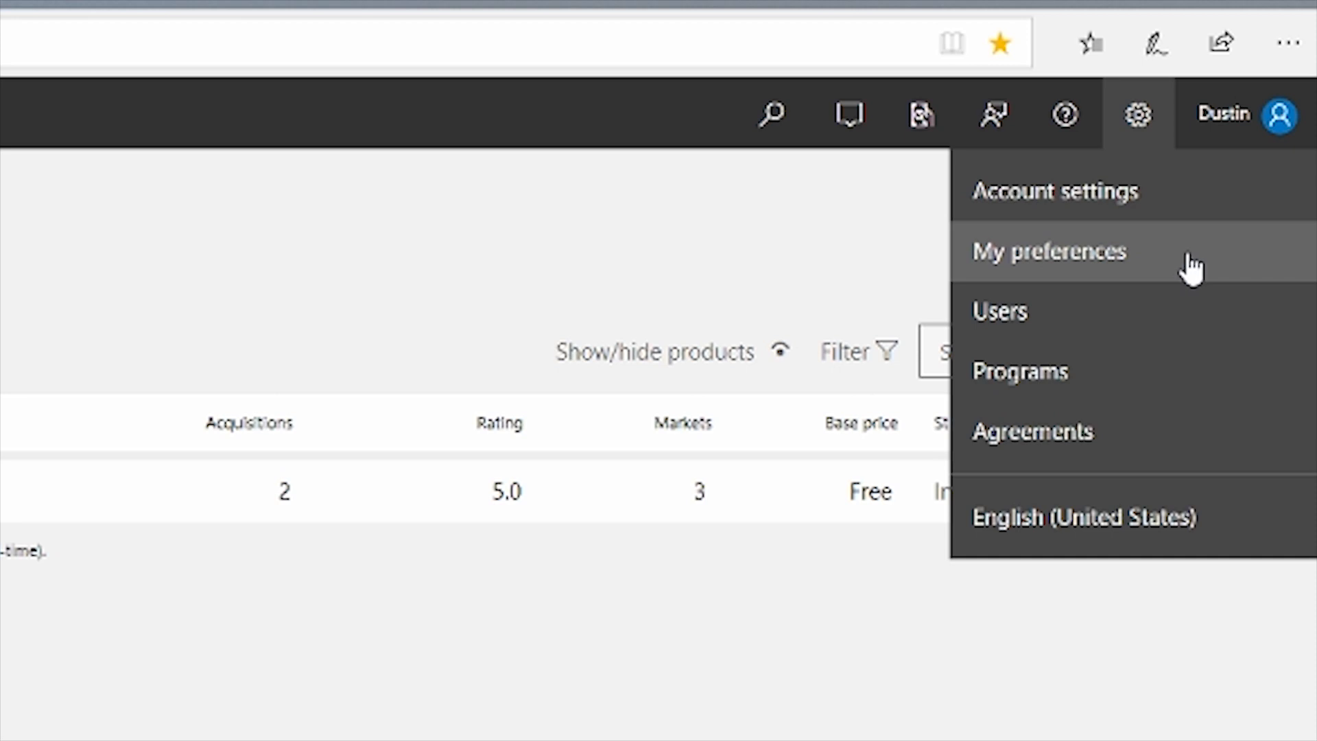
mouse_move(1113, 151)
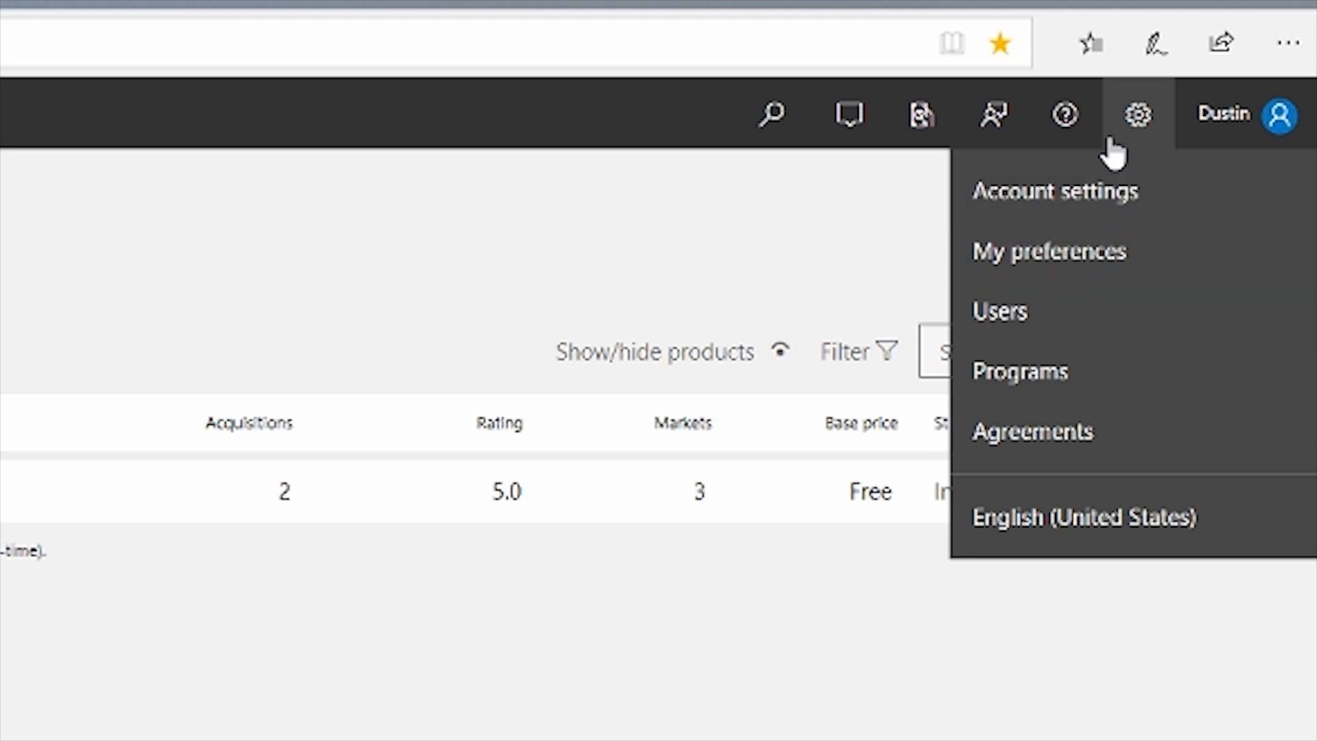
click(1065, 114)
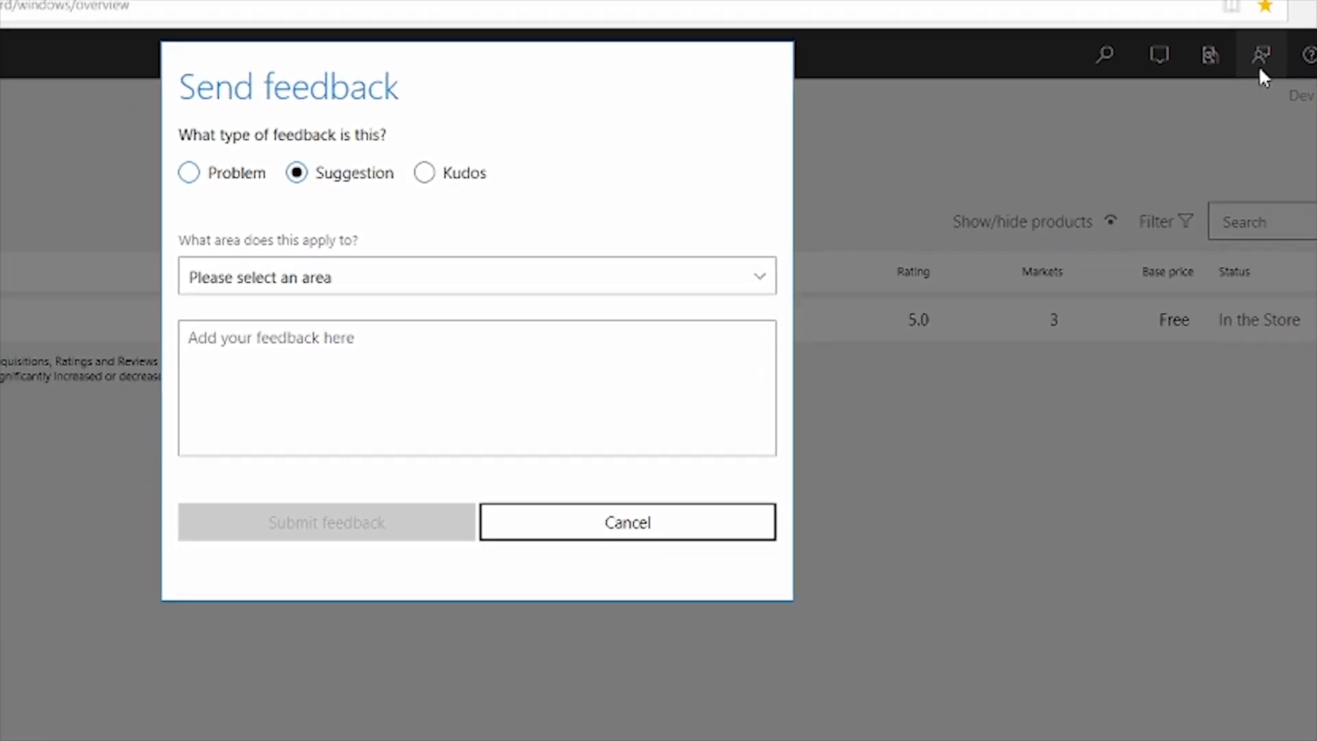
mouse_move(878, 233)
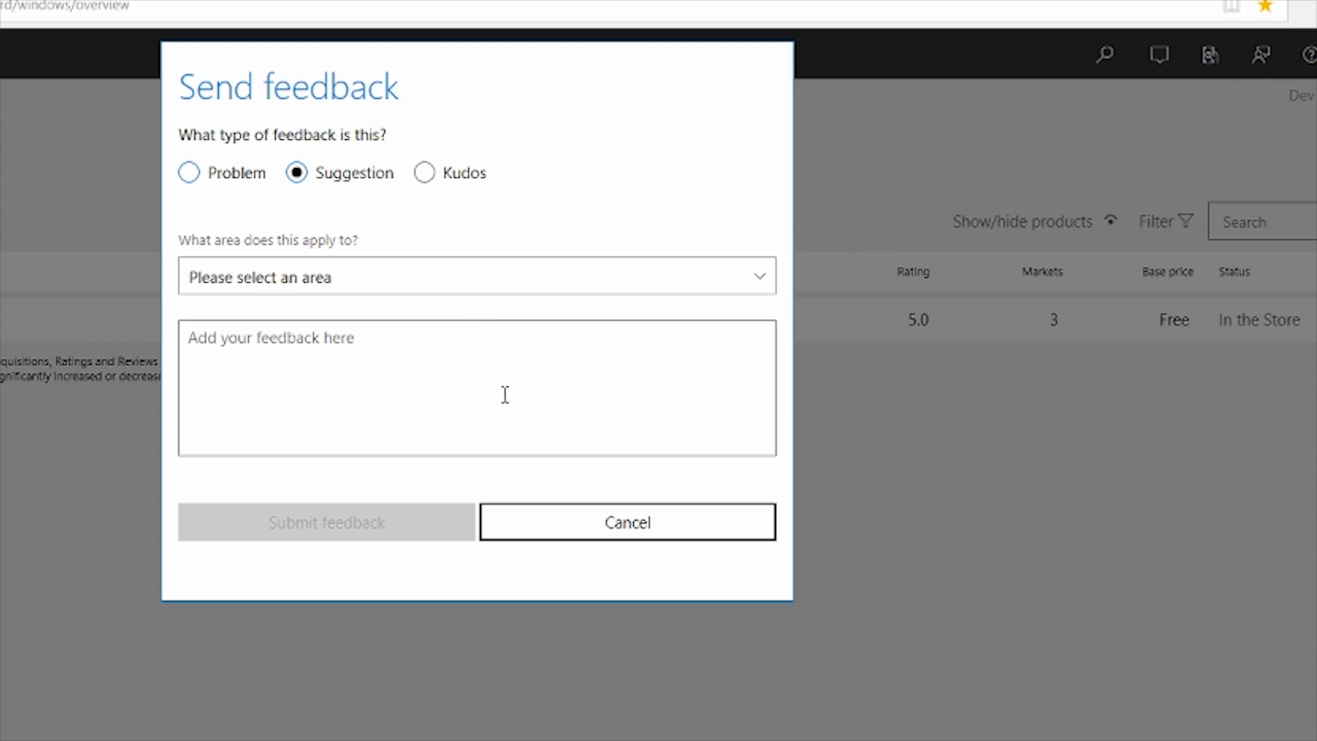
mouse_move(547, 428)
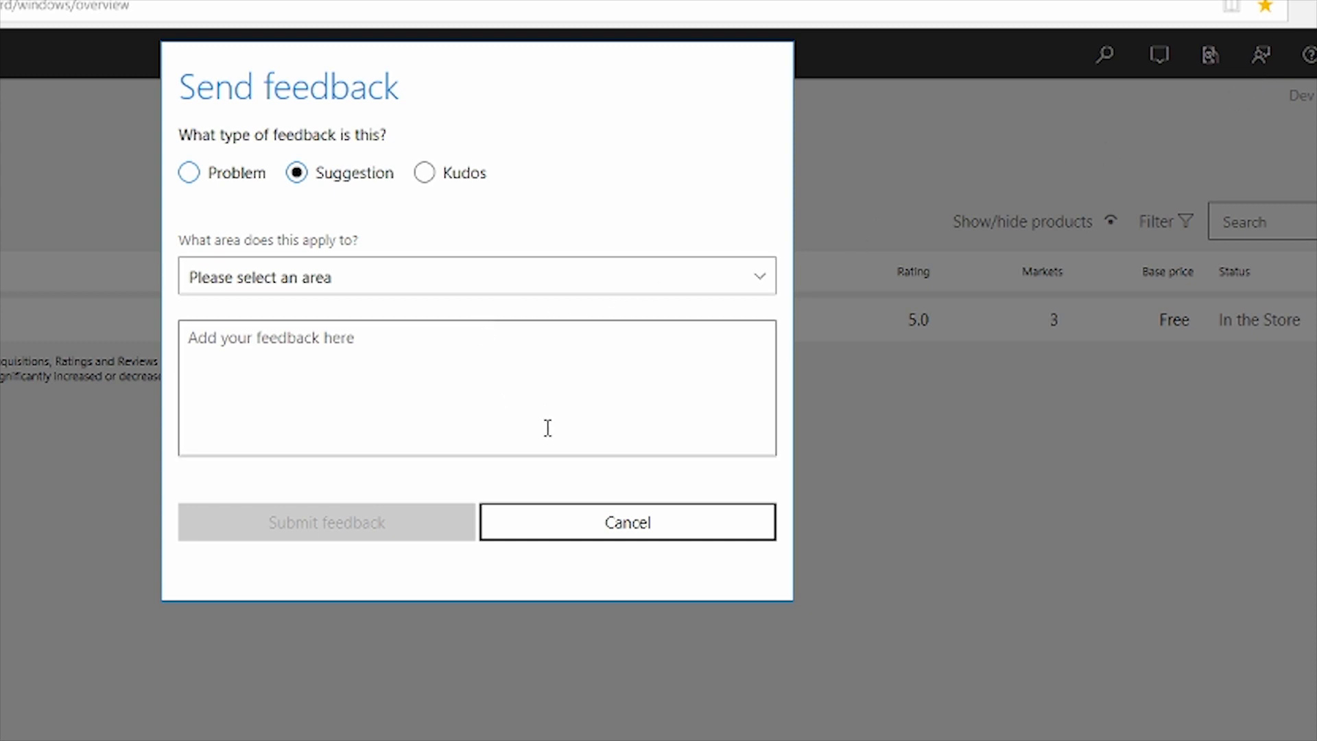